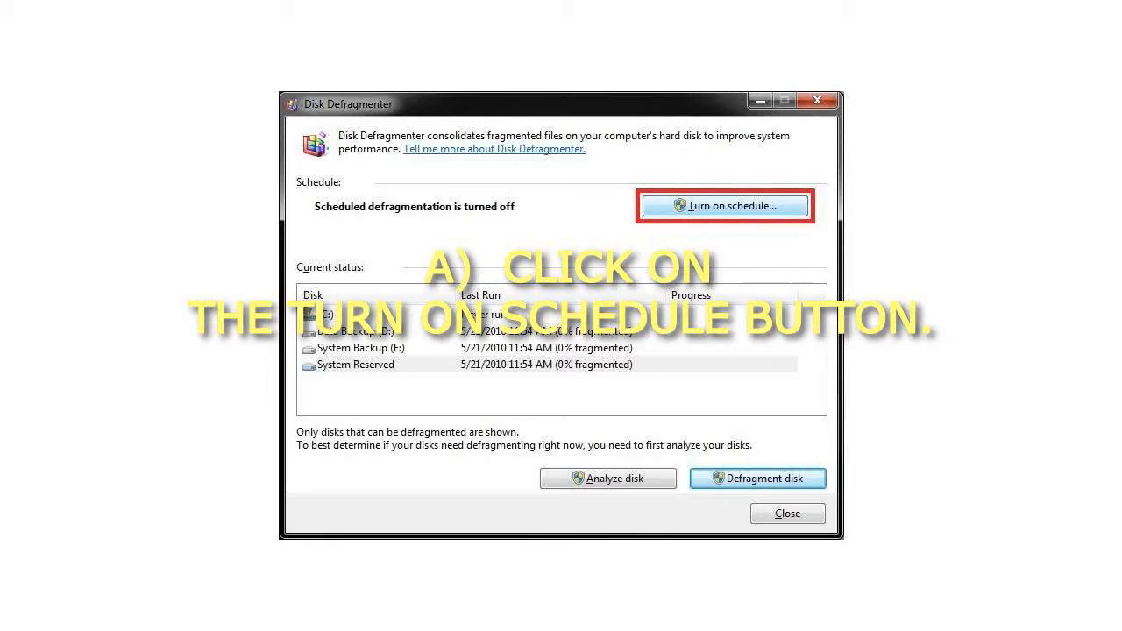
click(724, 205)
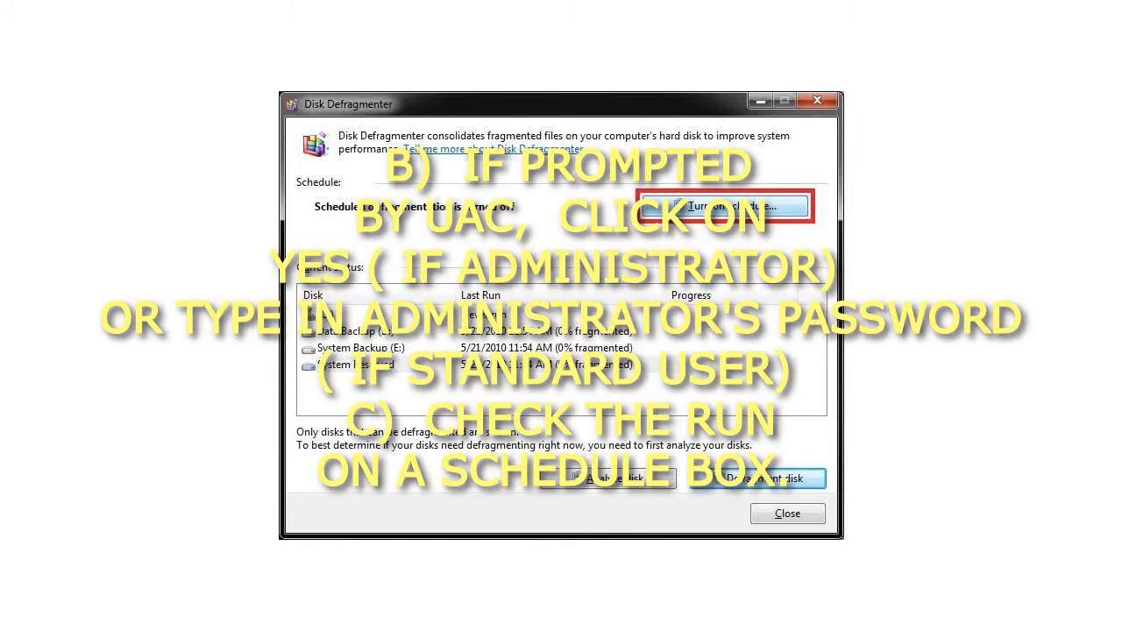